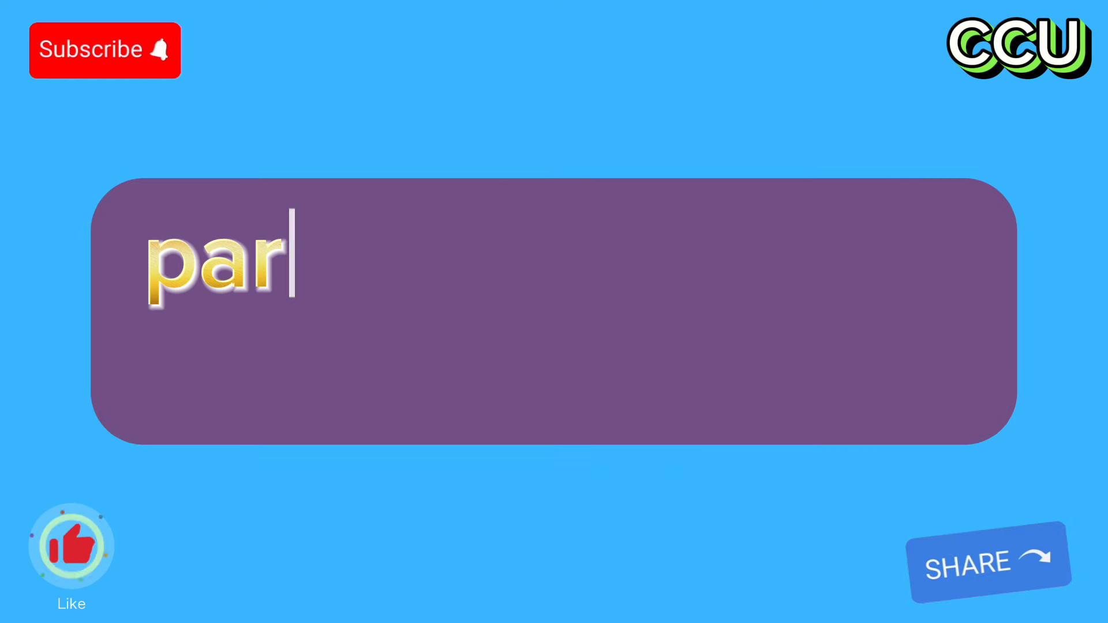
{"action": "type", "text": "this article delv"}
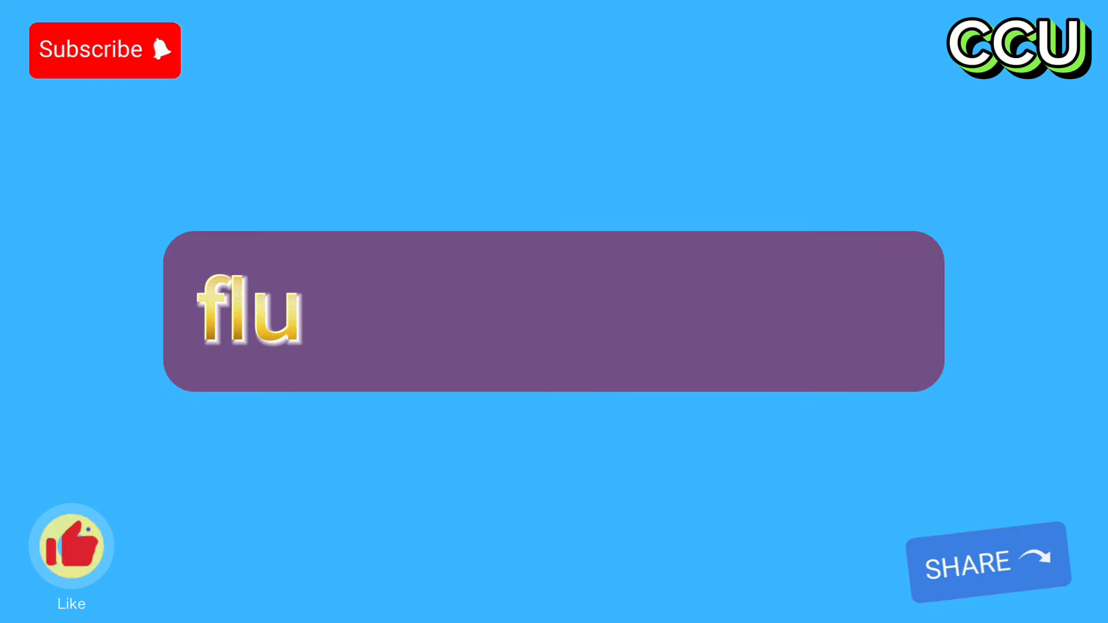
{"action": "type", "text": "the dinar has back to"}
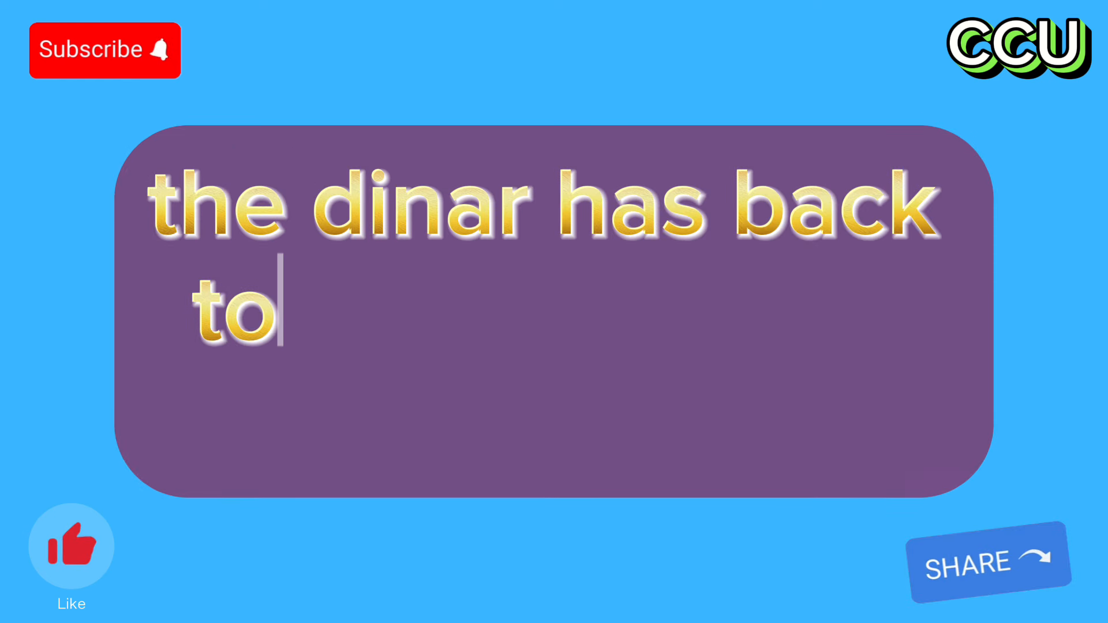